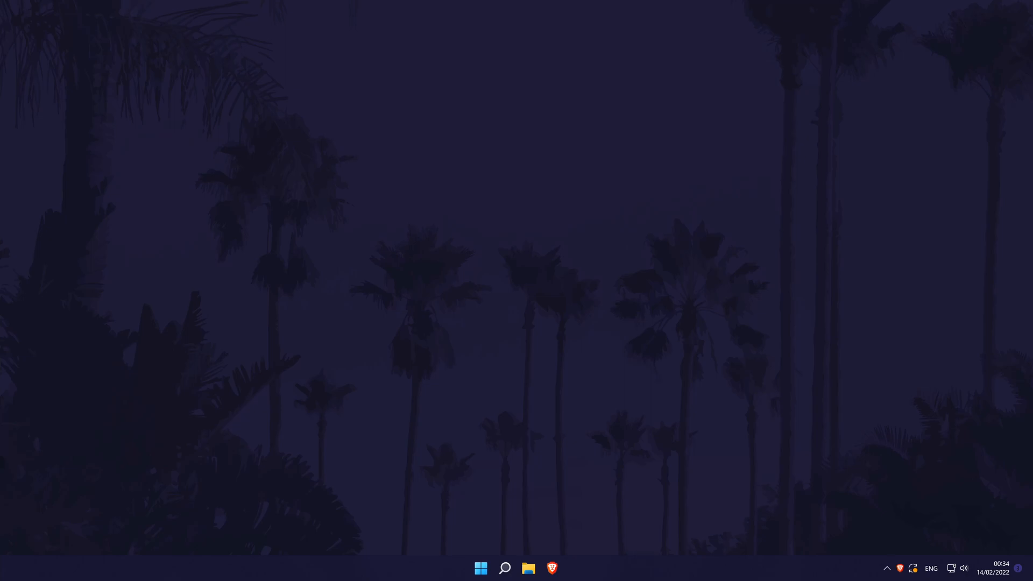
Launch Brave and go to YouTube Studio's dashboard, scrolling to Recent subscribers
left_click(552, 568)
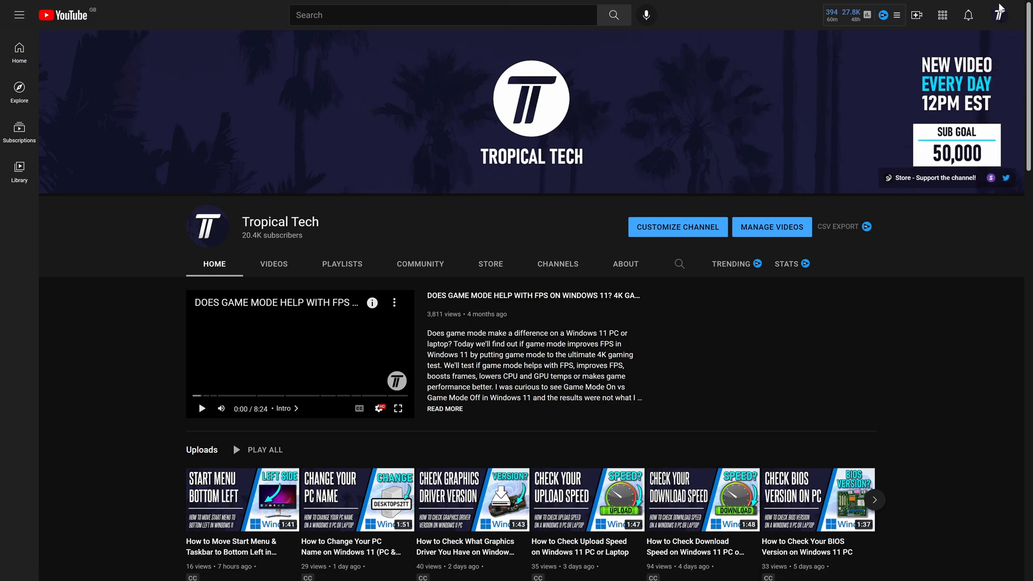
left_click(999, 15)
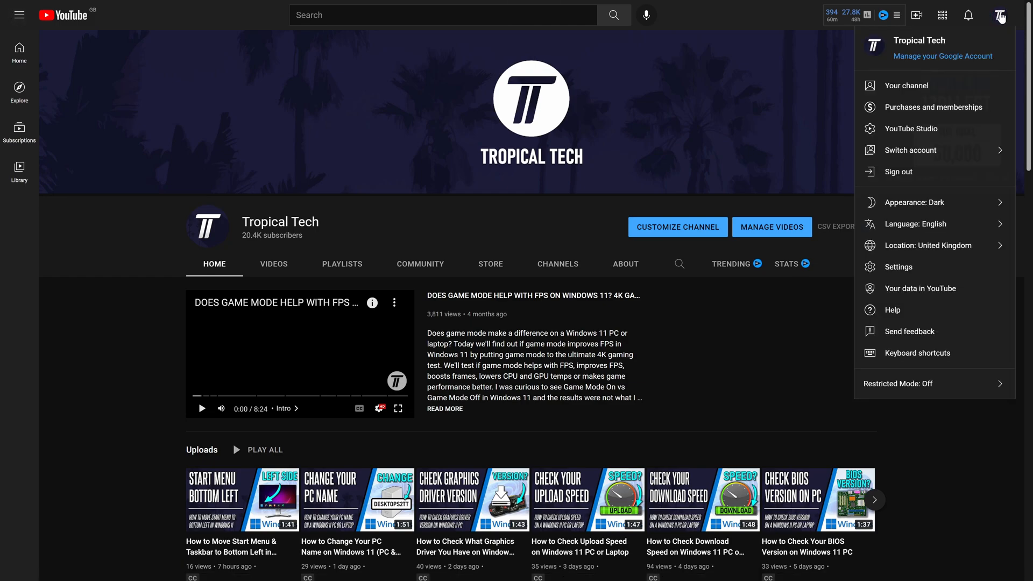
left_click(910, 129)
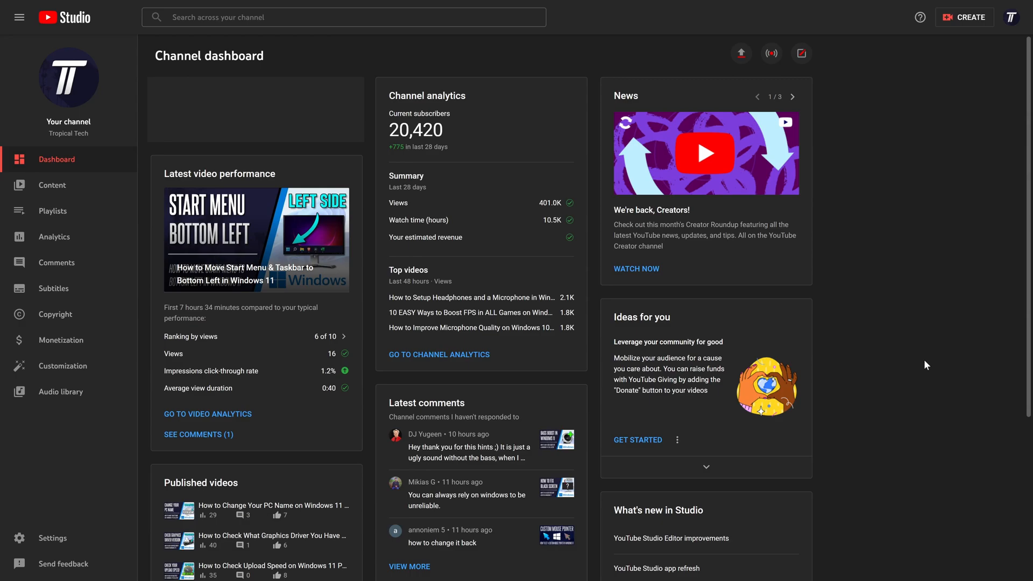
scroll("down", 3)
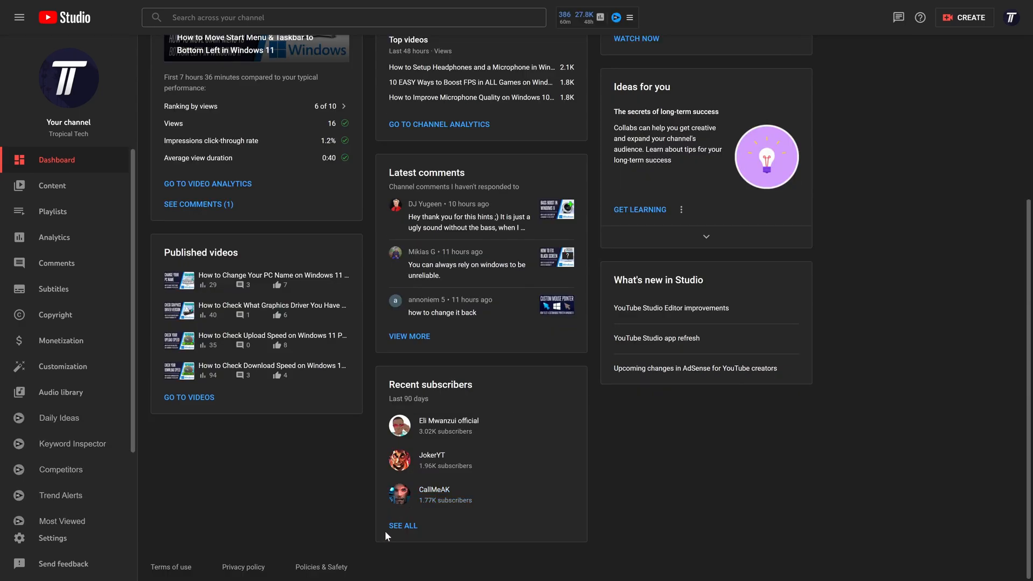
Expand Recent subscribers to the full list and set the range to Lifetime
left_click(403, 525)
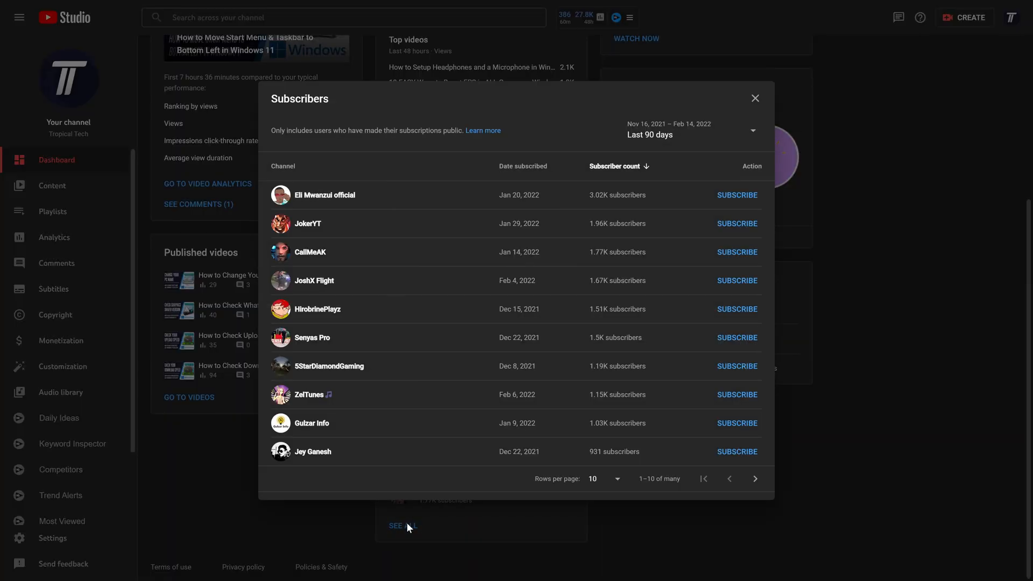
mouse_move(666, 134)
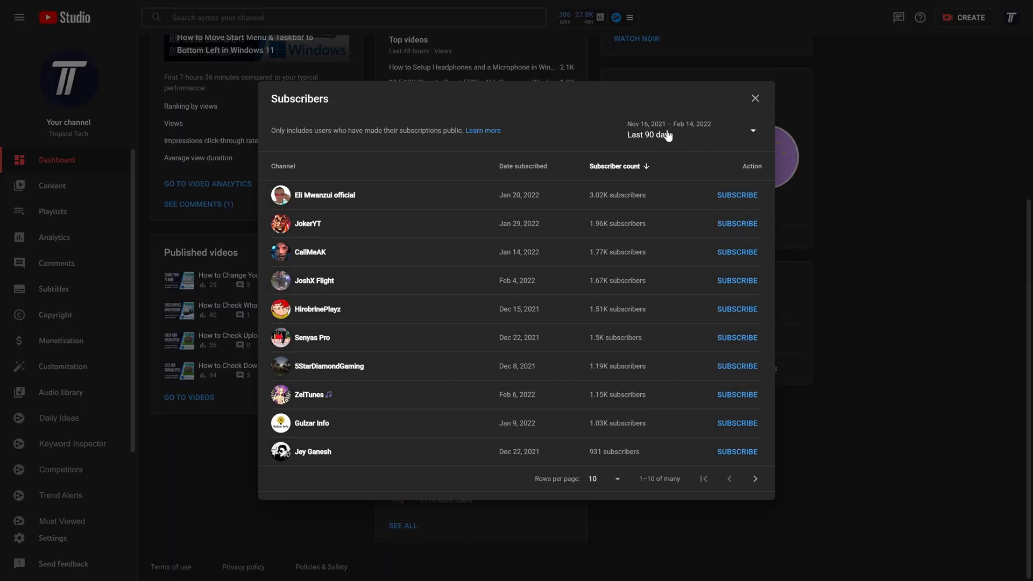
left_click(691, 131)
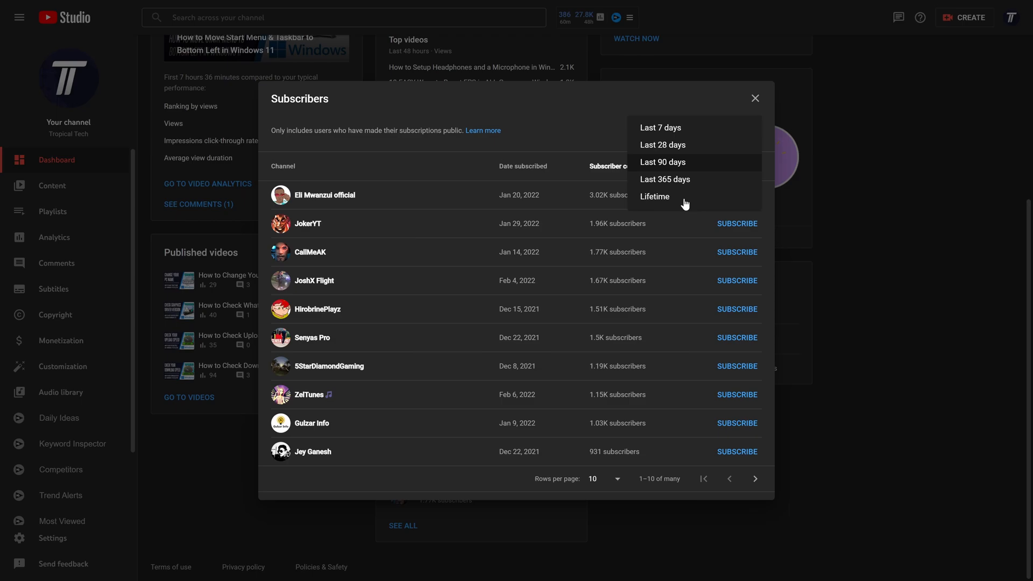
left_click(654, 197)
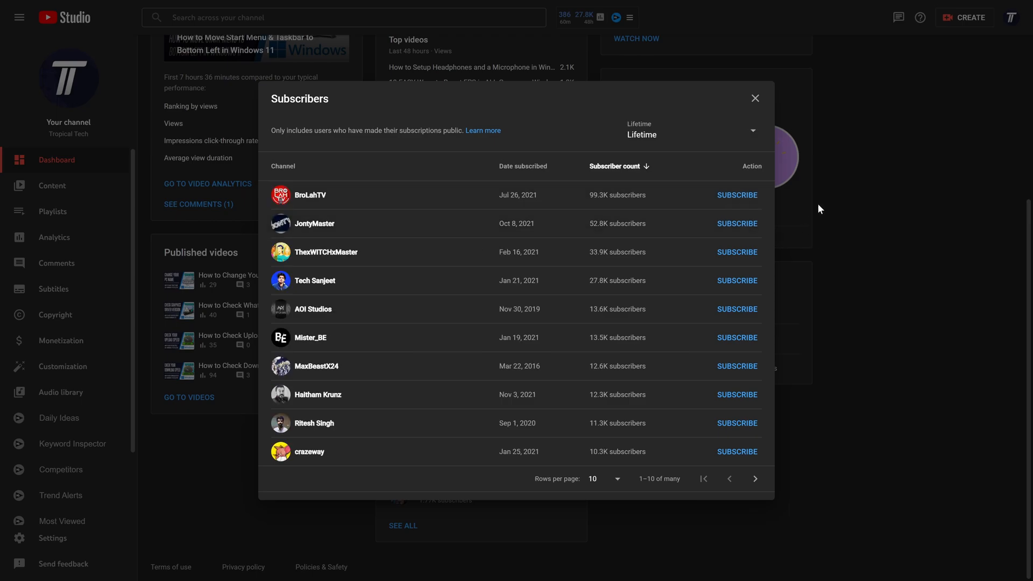
mouse_move(614, 205)
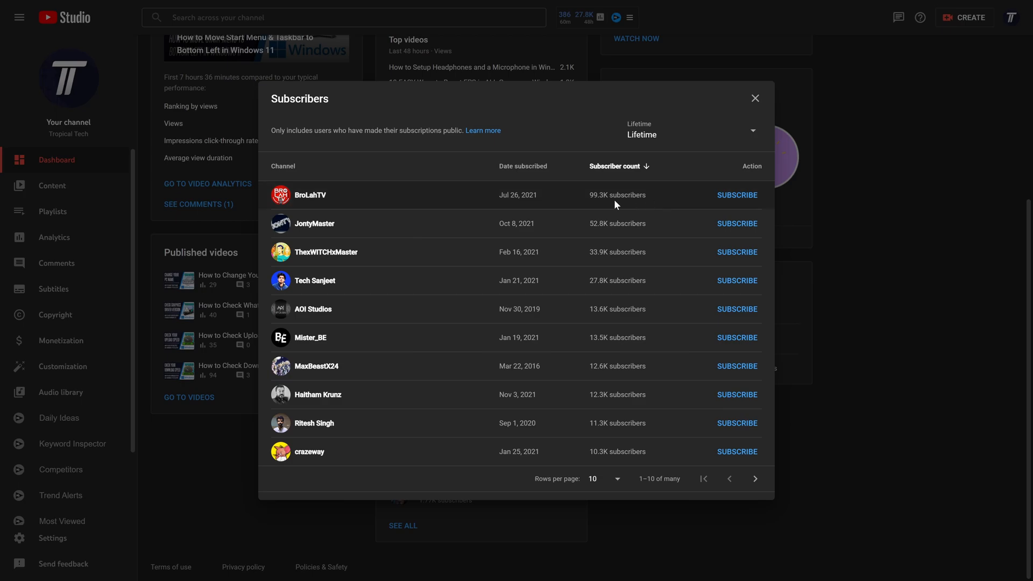